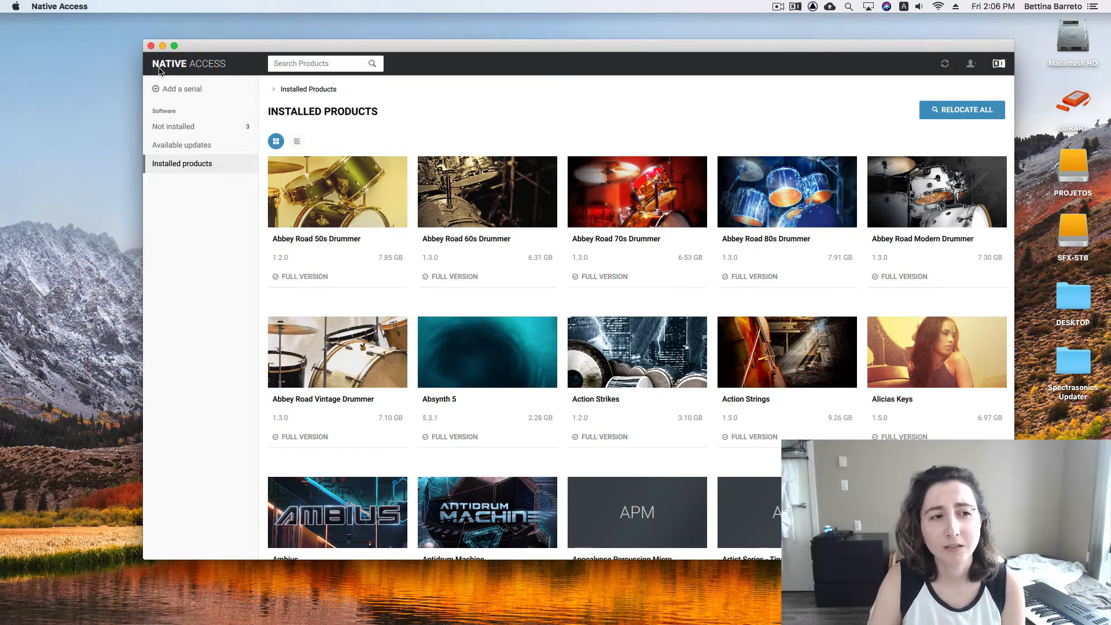
{"action": "mouse_move", "coordinate": [177, 128]}
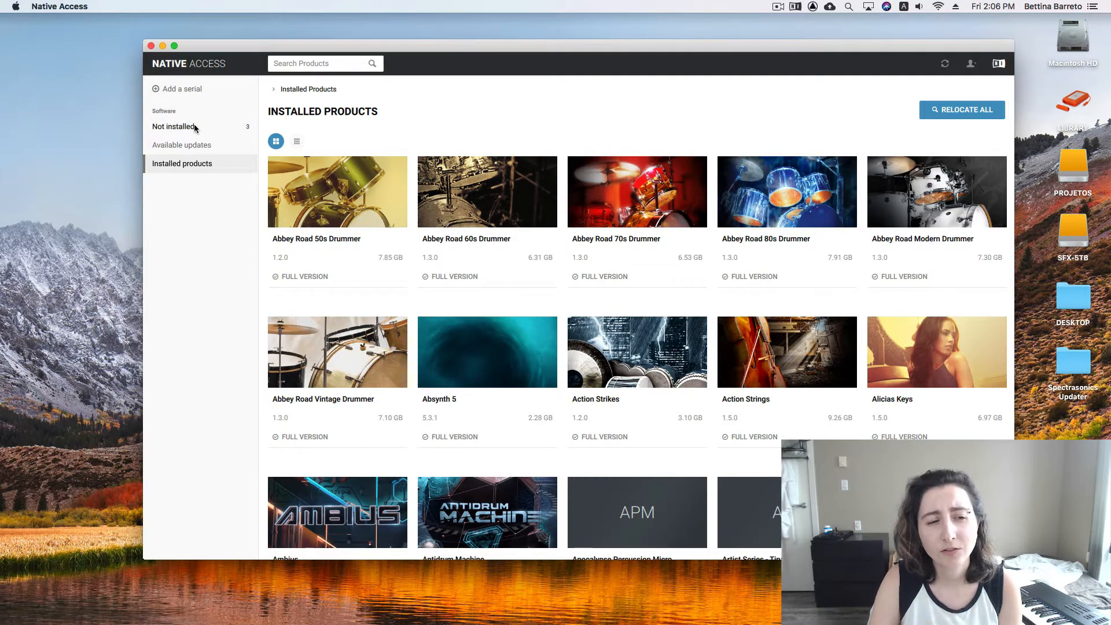
Step: Show the Not installed list with Kontakt Factory Library, Lumina and Session Strings Pro
{"action": "left_click", "coordinate": [173, 126]}
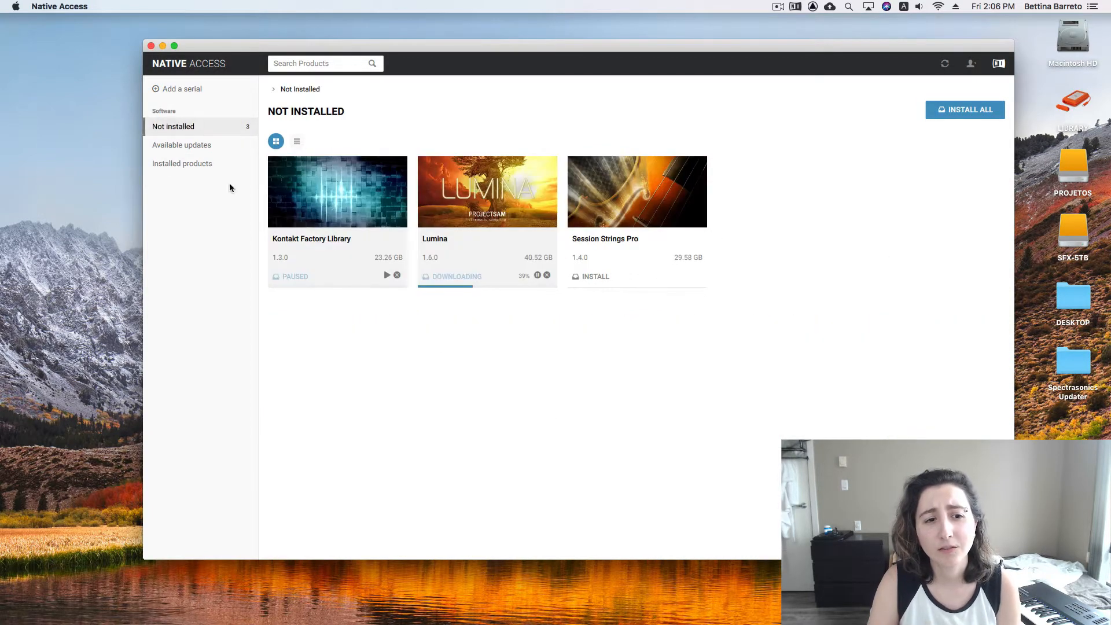
{"action": "mouse_move", "coordinate": [595, 277]}
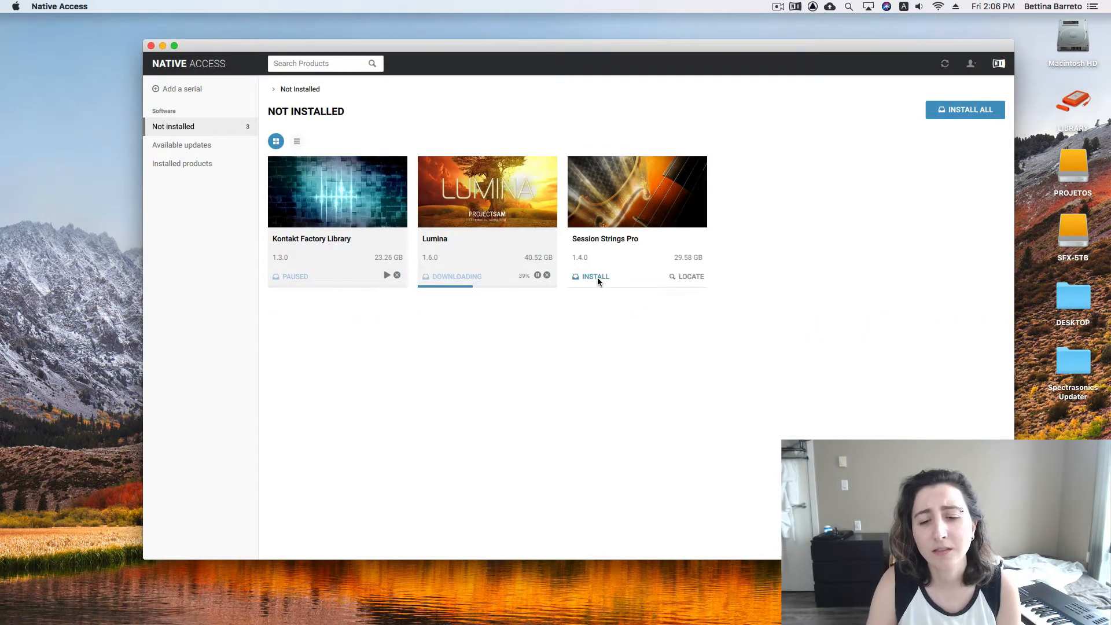
{"action": "mouse_move", "coordinate": [544, 438]}
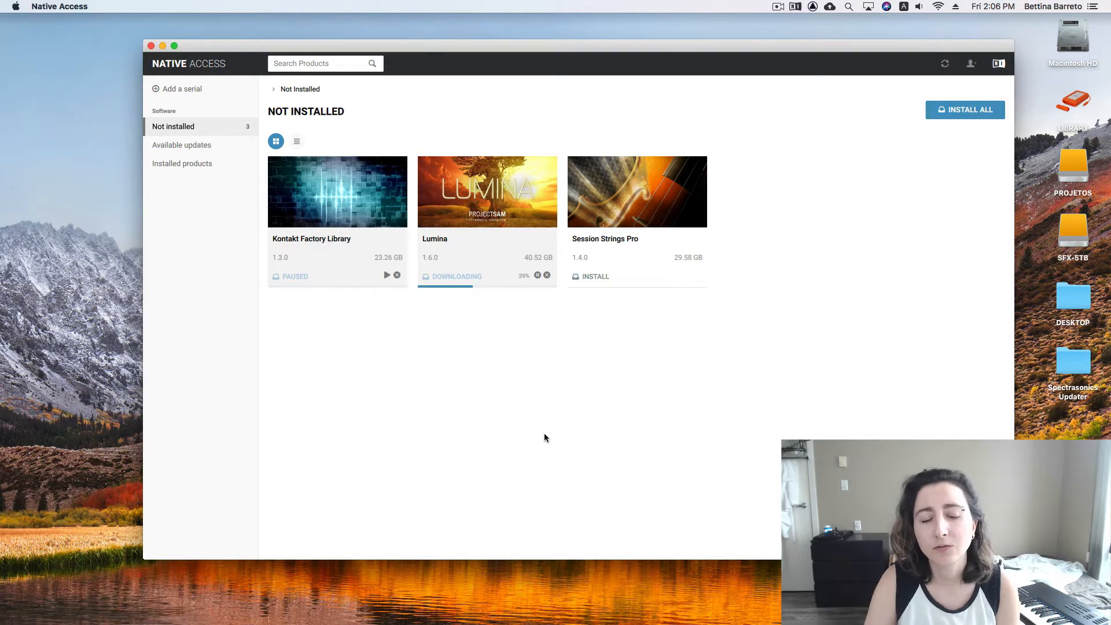
{"action": "left_click", "coordinate": [964, 109]}
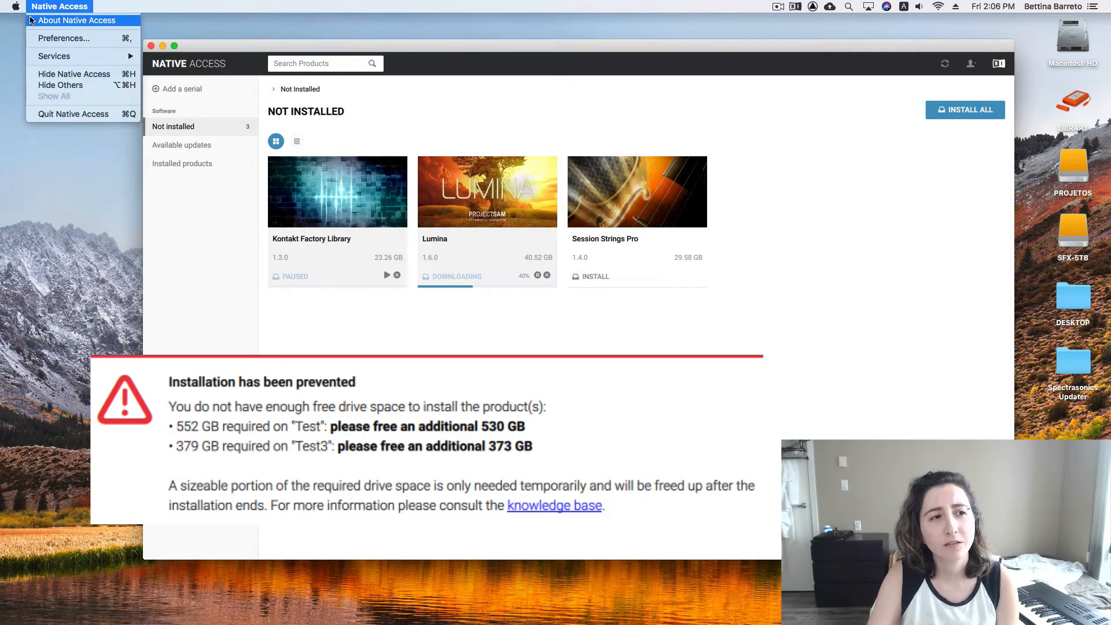
Step: Check free space per drive in About This Mac's Storage view, then return to the account menu
{"action": "left_click", "coordinate": [76, 19]}
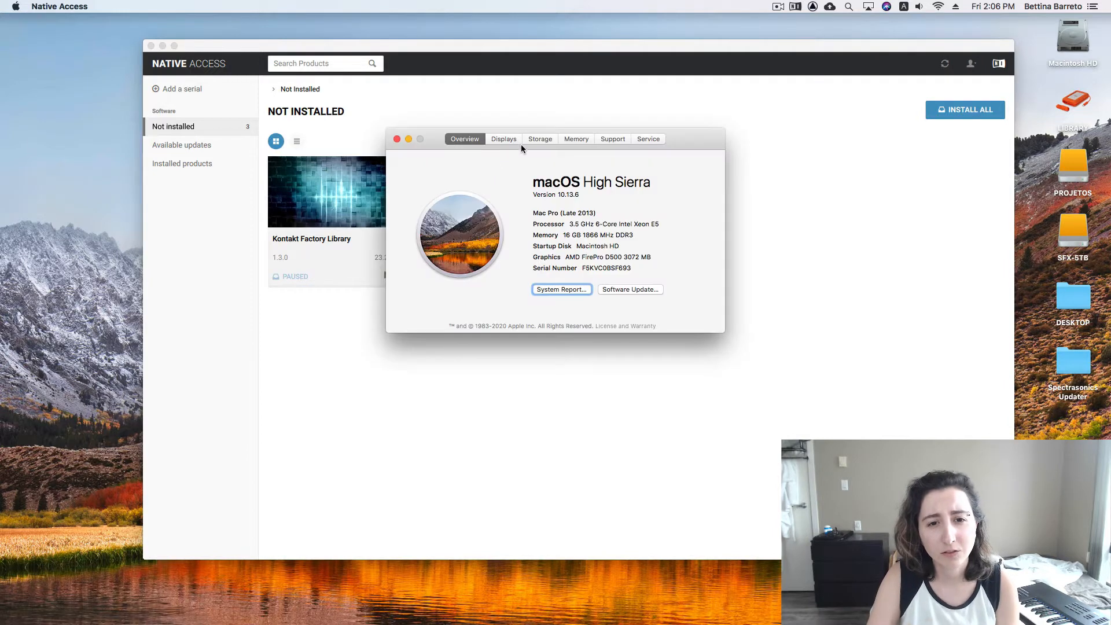
{"action": "left_click", "coordinate": [539, 138]}
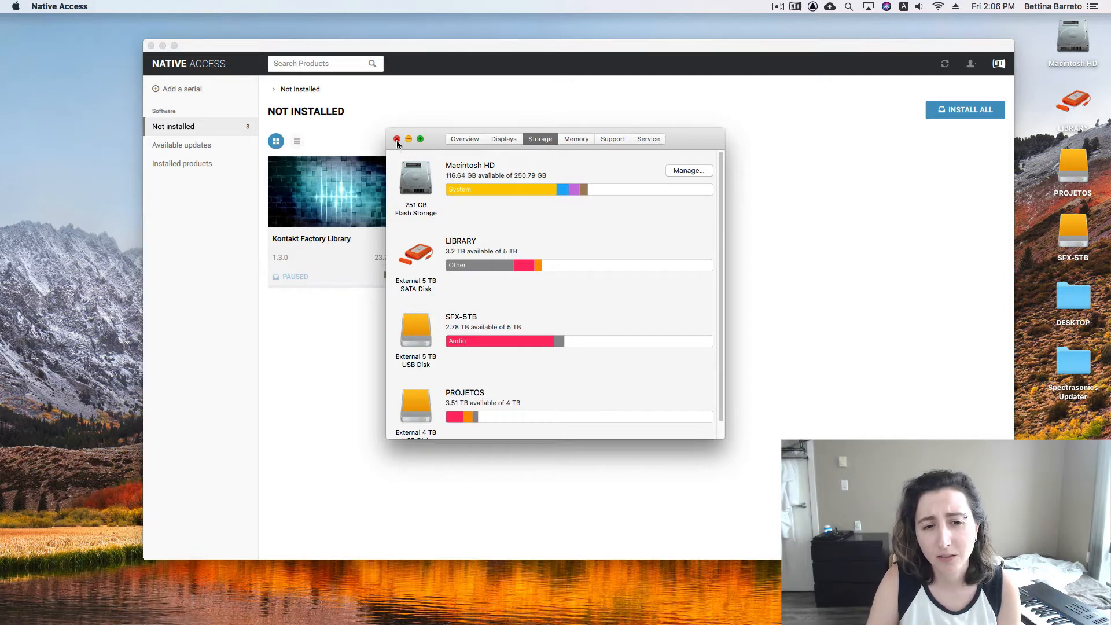
{"action": "left_click", "coordinate": [397, 137]}
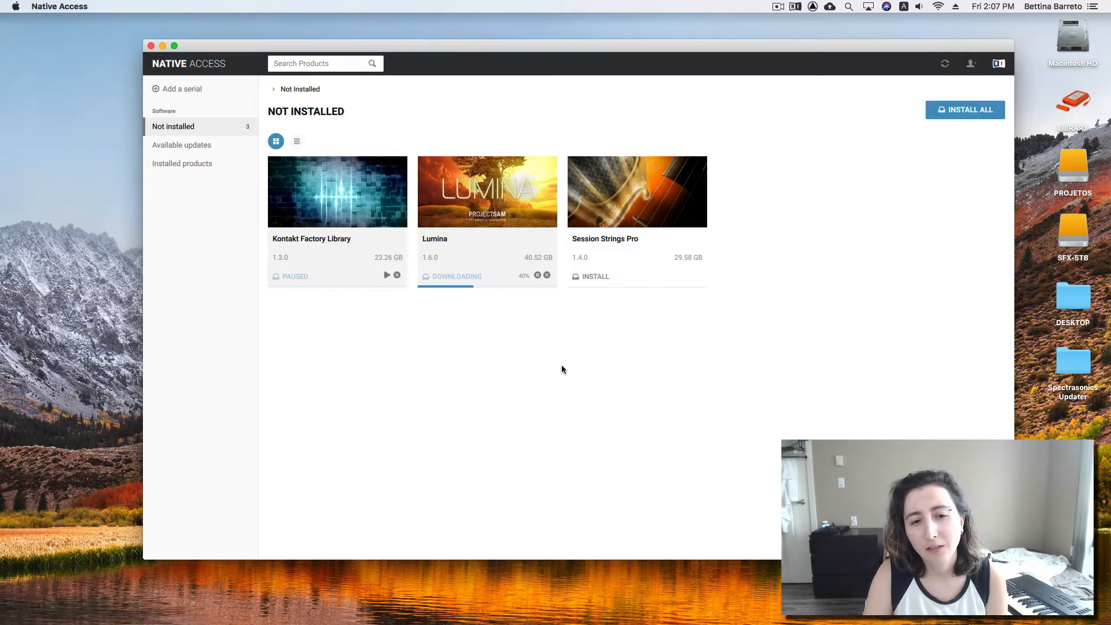
{"action": "mouse_move", "coordinate": [554, 415]}
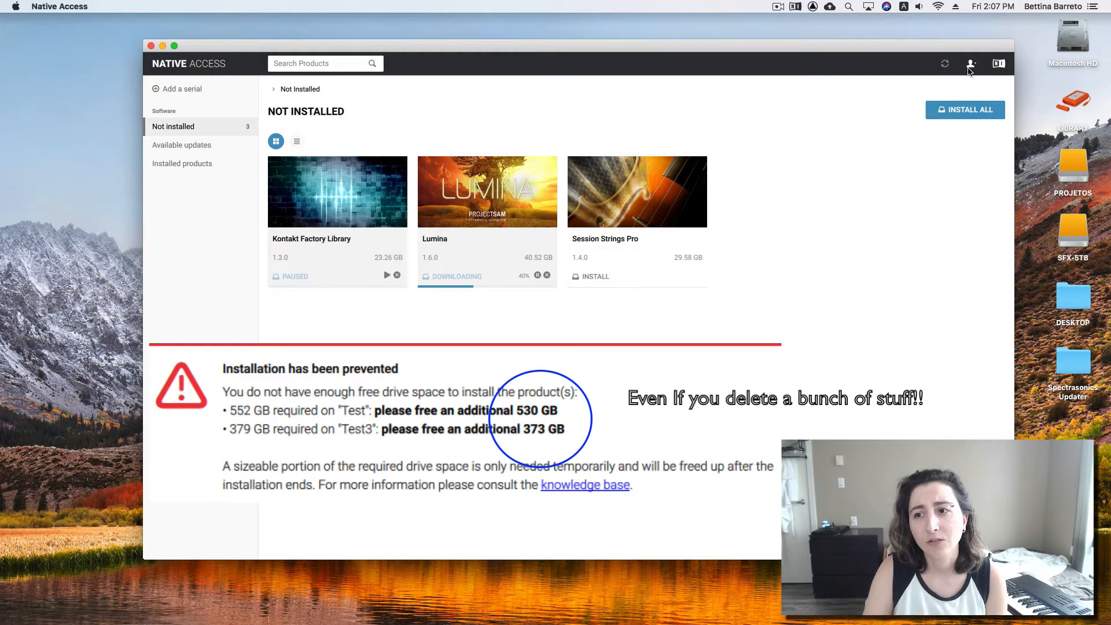
{"action": "left_click", "coordinate": [971, 64]}
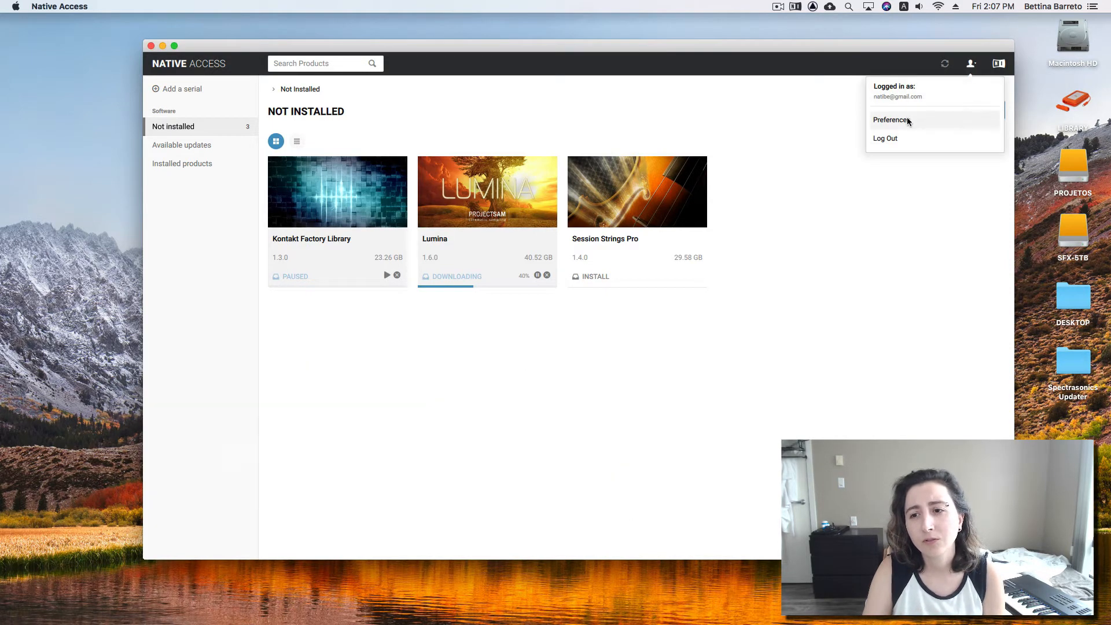
Step: Show the File locations preferences listing download, application and content paths on LIBRARY
{"action": "left_click", "coordinate": [891, 119]}
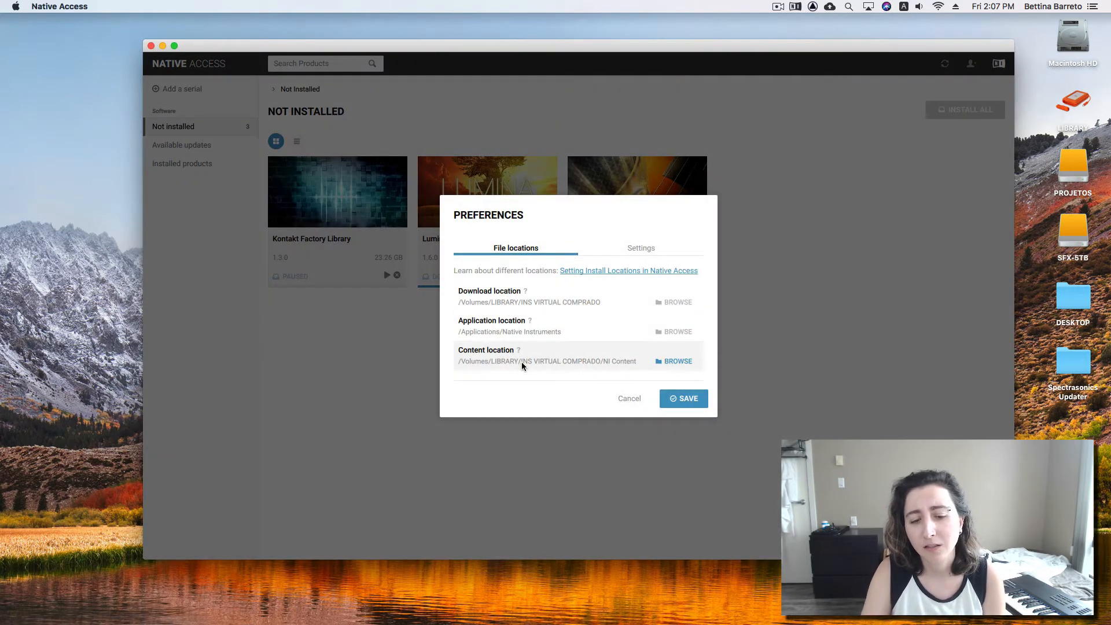
{"action": "mouse_move", "coordinate": [504, 364]}
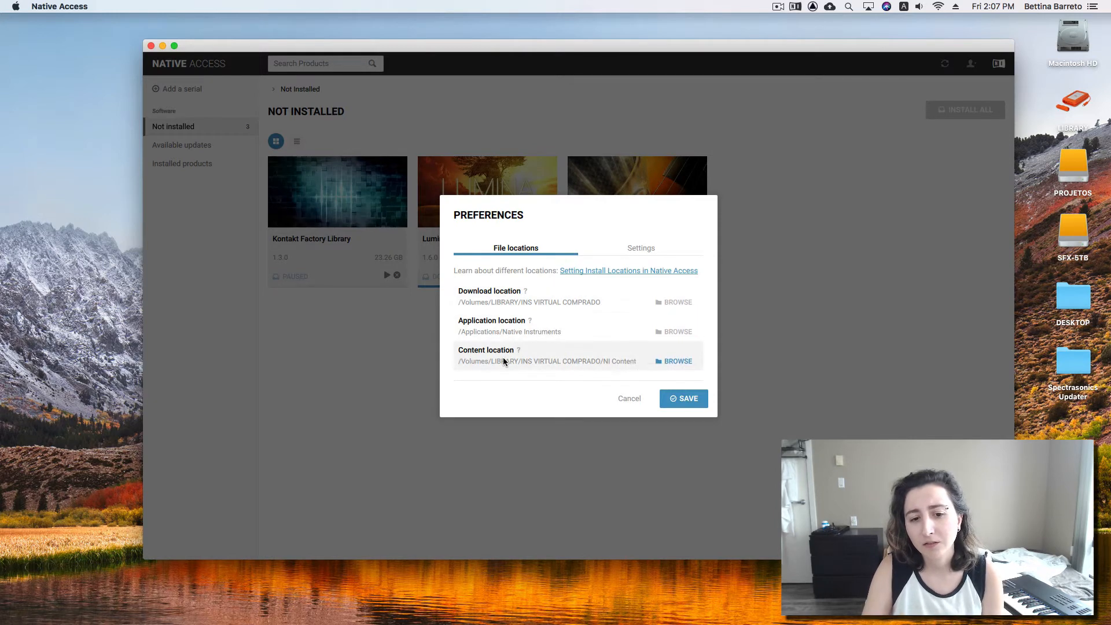
{"action": "mouse_move", "coordinate": [560, 372]}
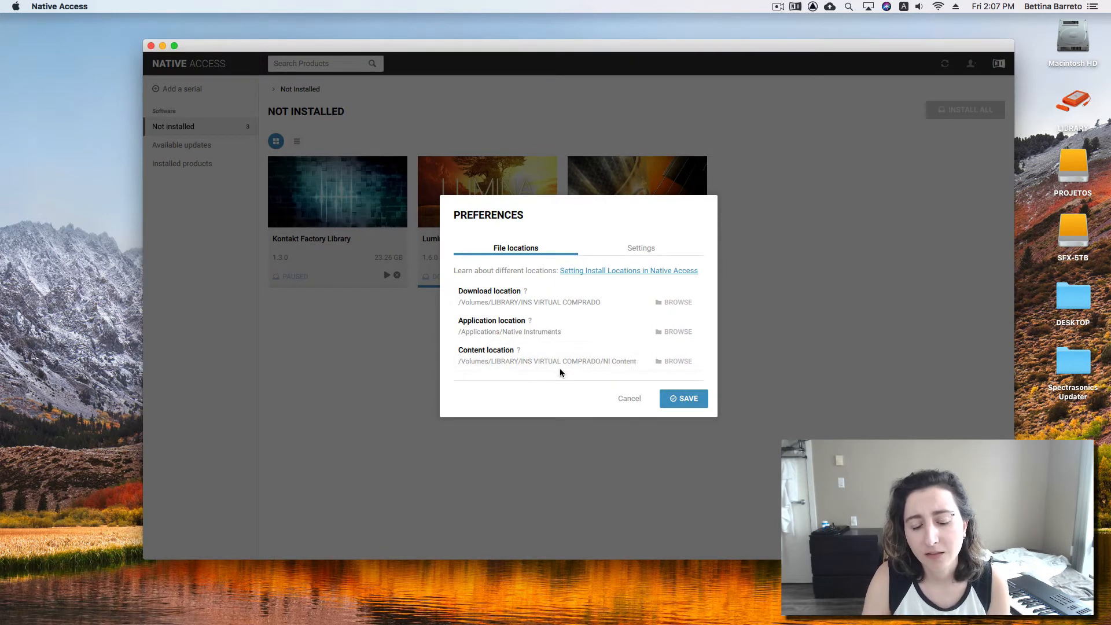
{"action": "mouse_move", "coordinate": [507, 296]}
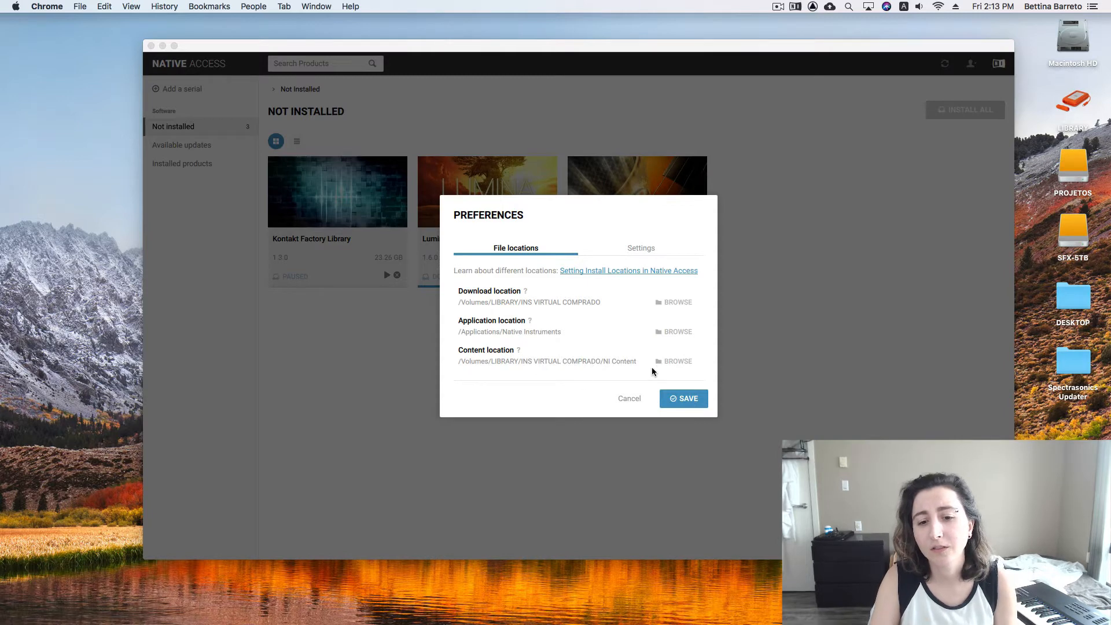
{"action": "mouse_move", "coordinate": [636, 412]}
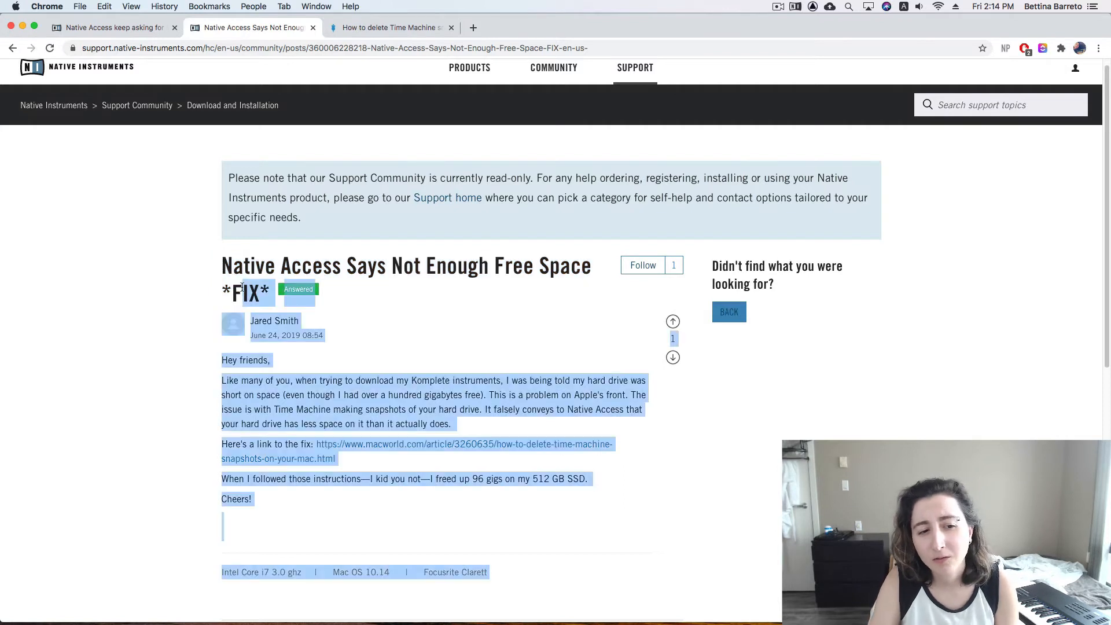
Step: Scroll the 'Native Access Says Not Enough Free Space *FIX*' post down to the macworld link
{"action": "scroll", "scroll_direction": "down", "scroll_amount": 3}
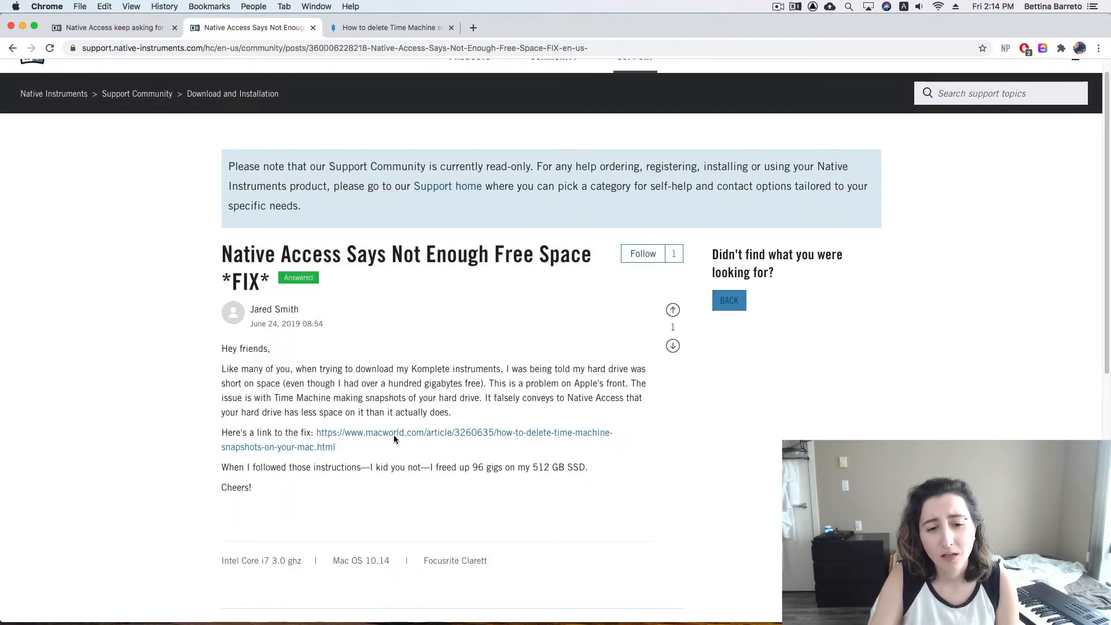
{"action": "mouse_move", "coordinate": [333, 435]}
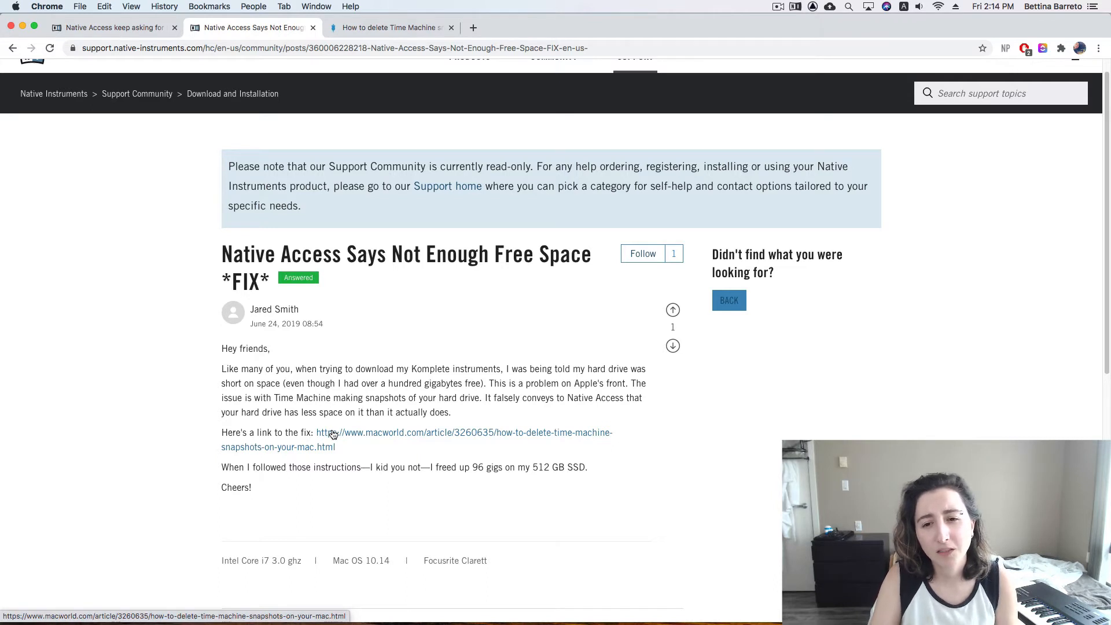
{"action": "mouse_move", "coordinate": [419, 446]}
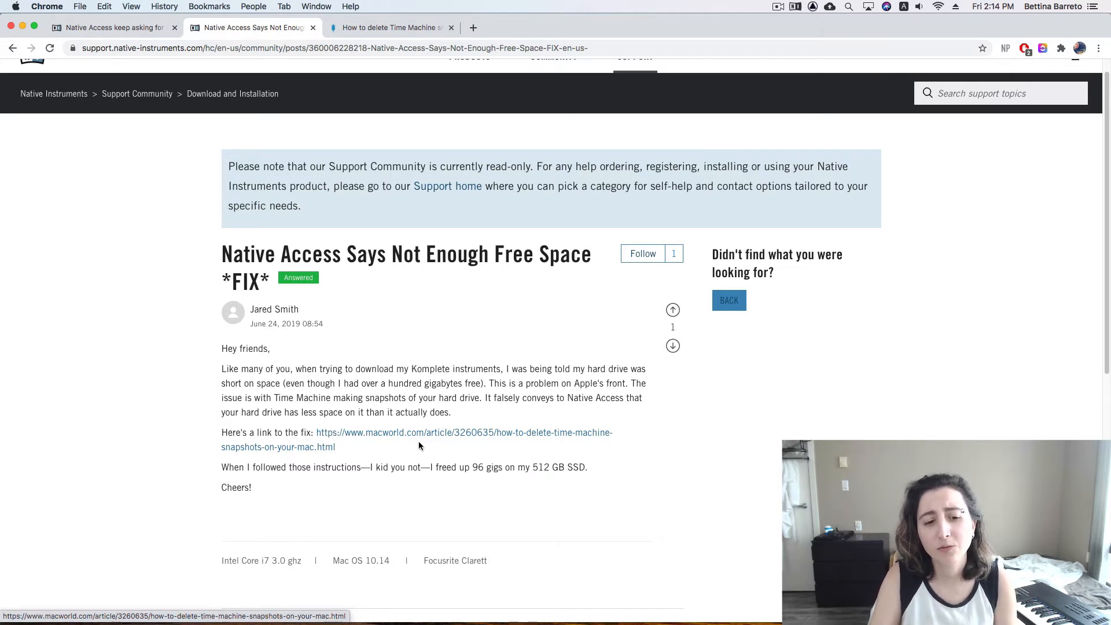
{"action": "mouse_move", "coordinate": [345, 442]}
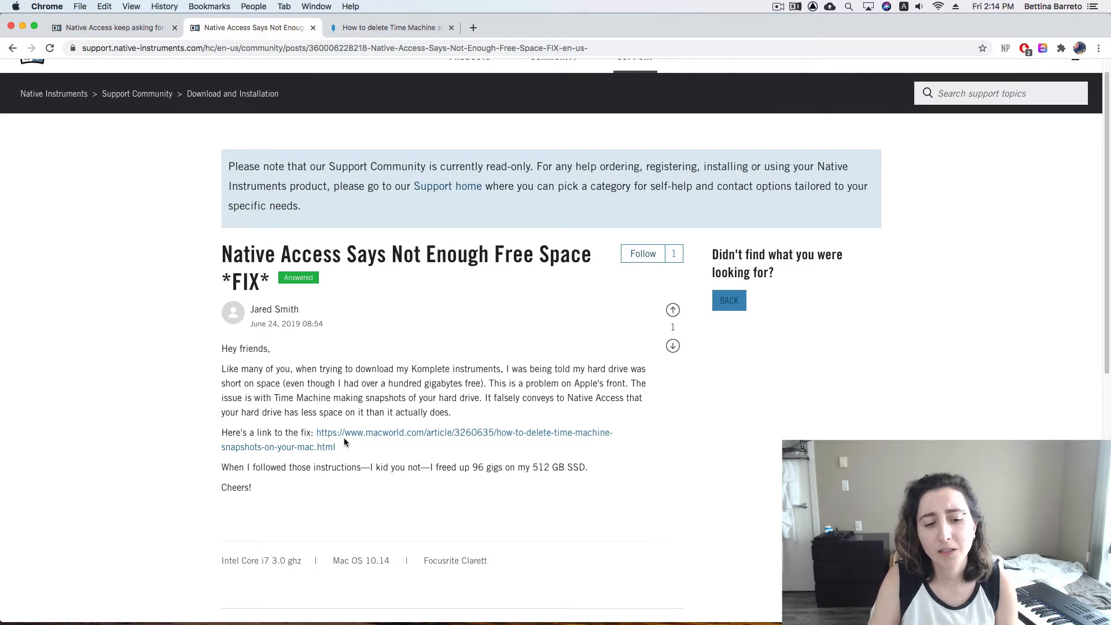
{"action": "mouse_move", "coordinate": [336, 440]}
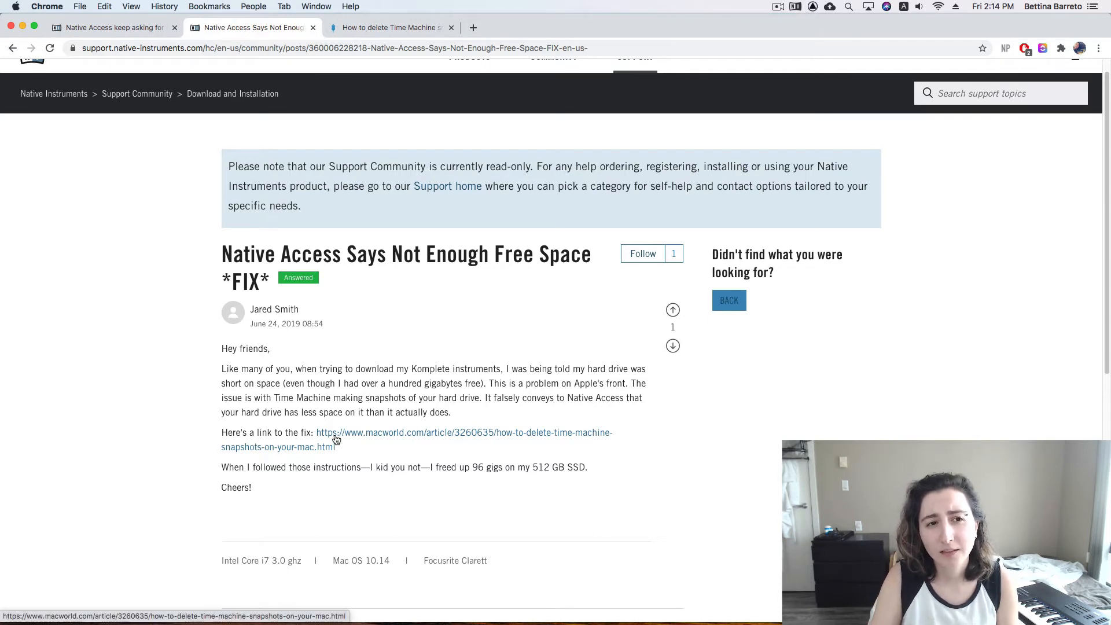
{"action": "mouse_move", "coordinate": [598, 403]}
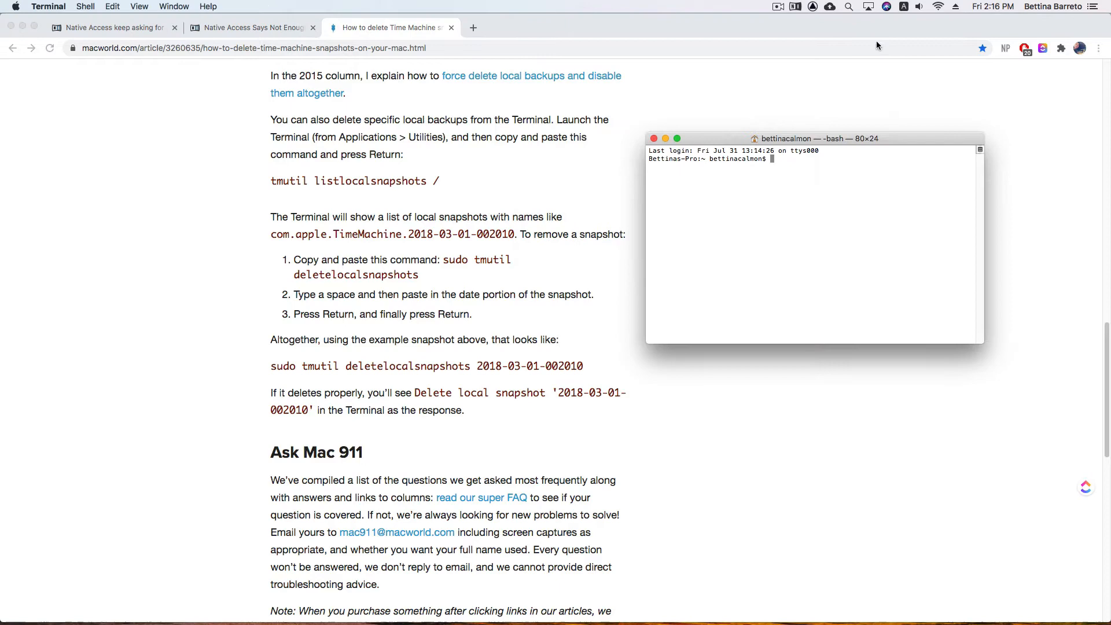
{"action": "mouse_move", "coordinate": [308, 210]}
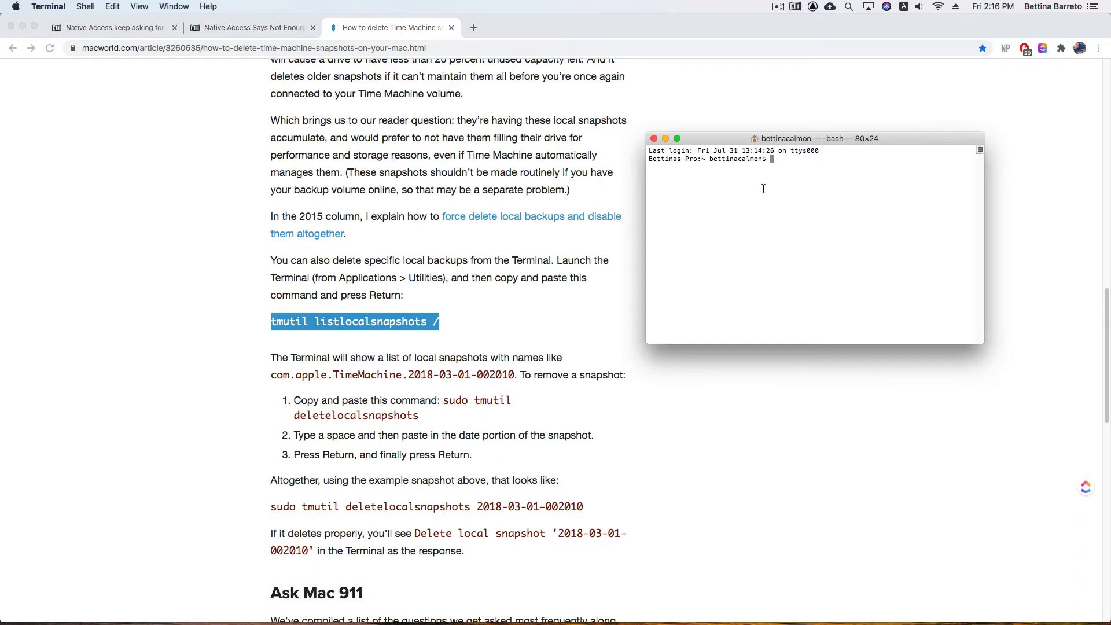
{"action": "key", "text": "Return"}
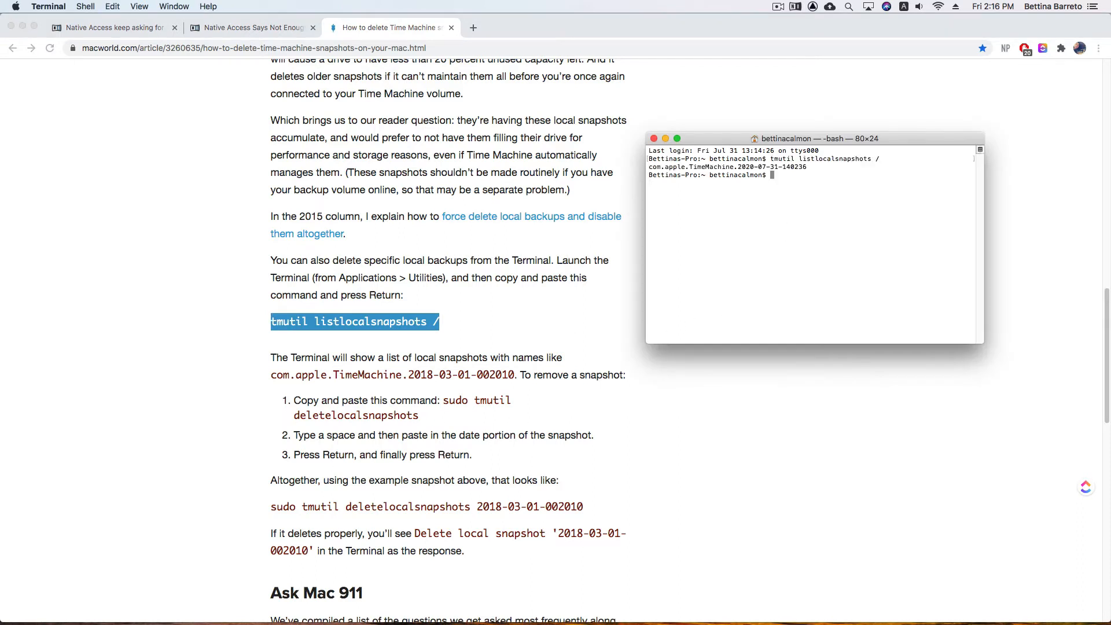
{"action": "mouse_move", "coordinate": [800, 177]}
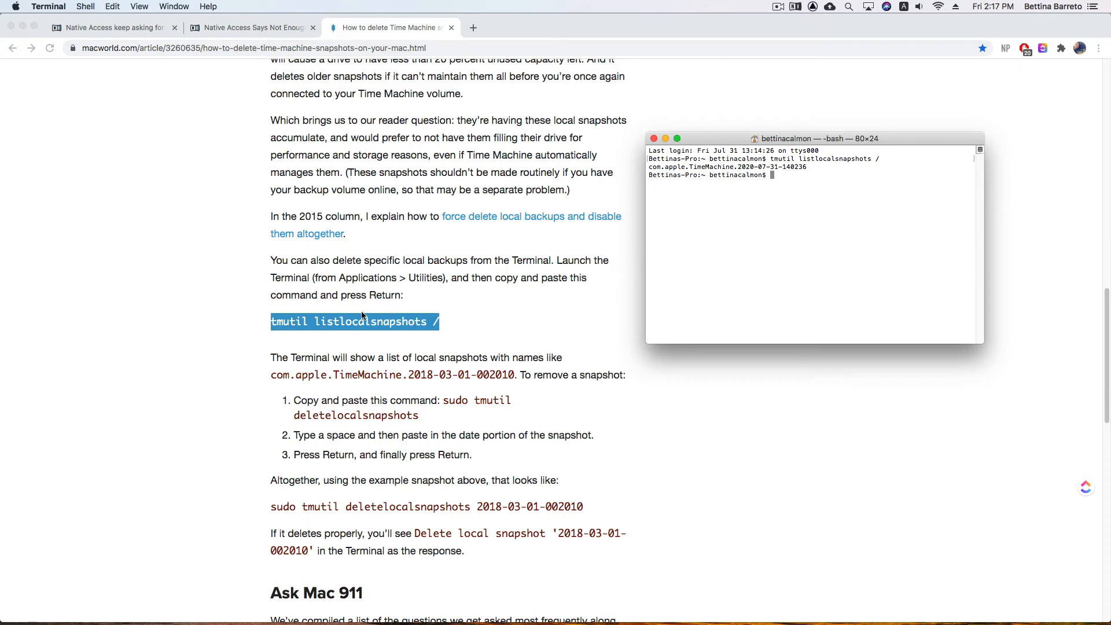
{"action": "mouse_move", "coordinate": [406, 531]}
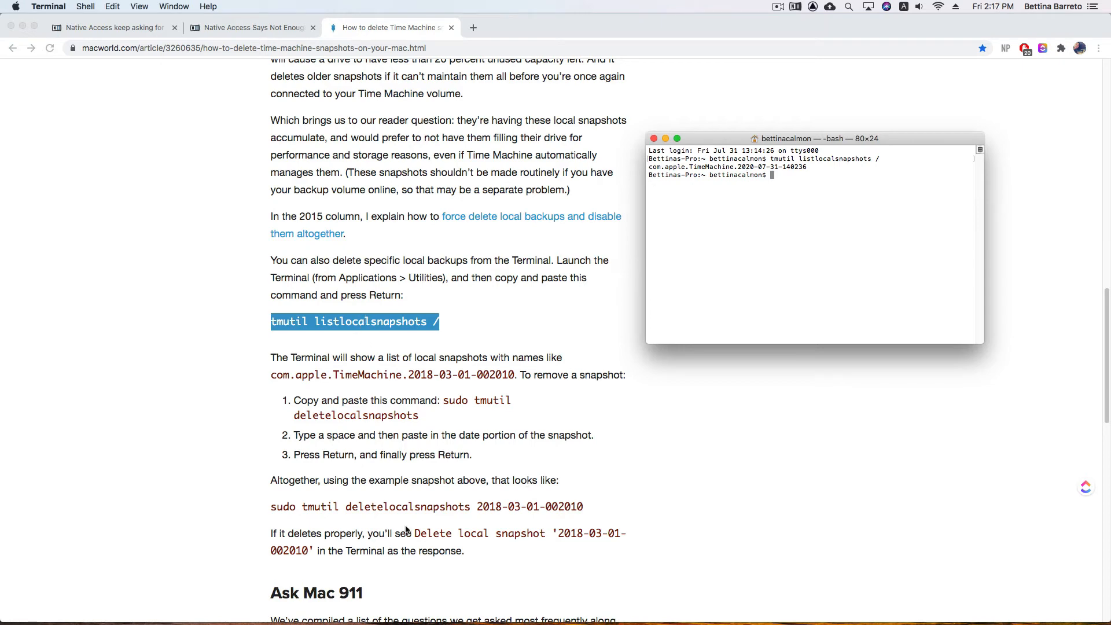
{"action": "mouse_move", "coordinate": [345, 414]}
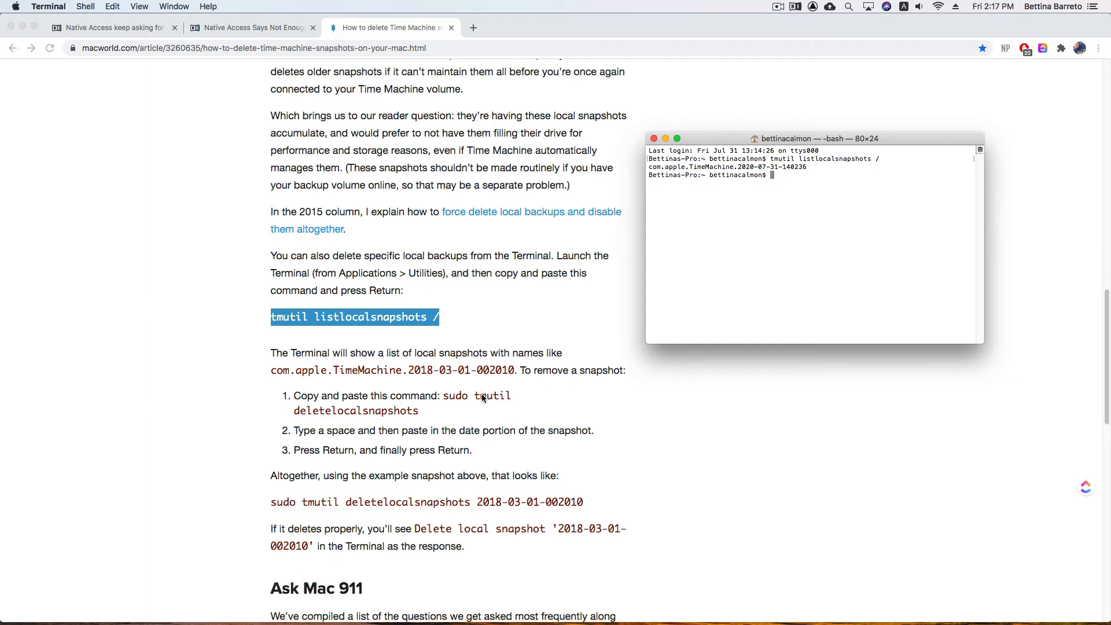
{"action": "mouse_move", "coordinate": [276, 507]}
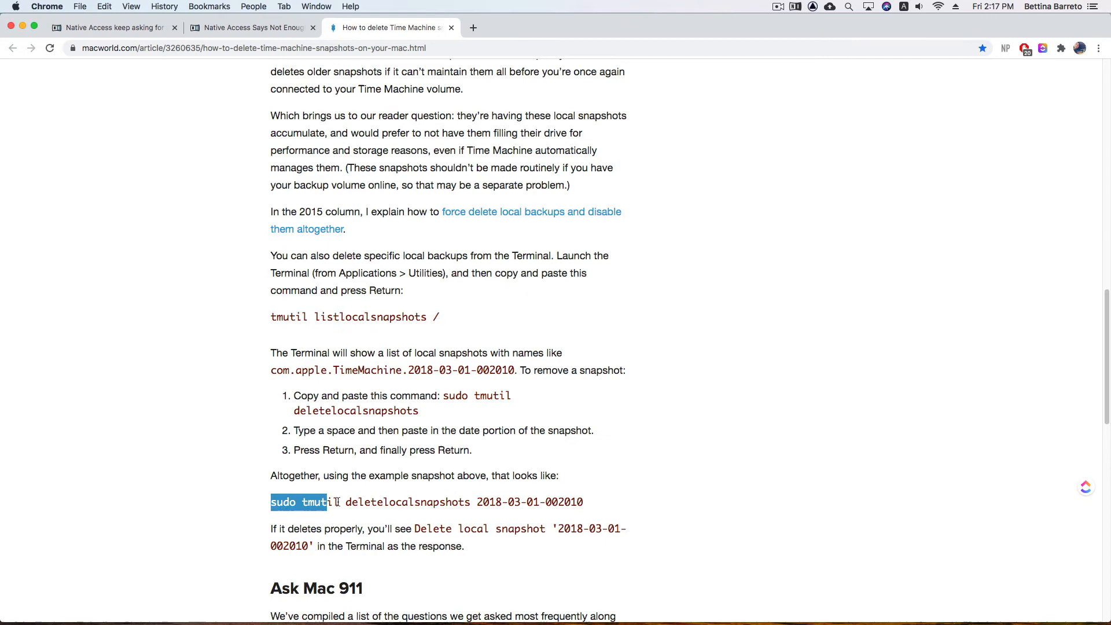
{"action": "left_click", "coordinate": [813, 241]}
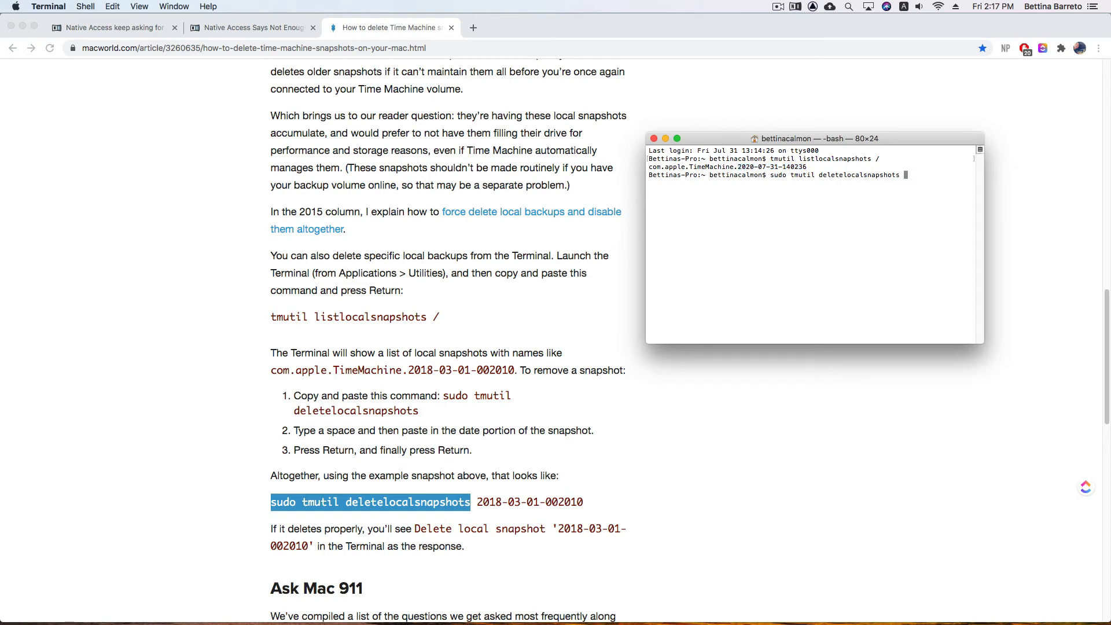
{"action": "type", "text": "2020-07-31-140236"}
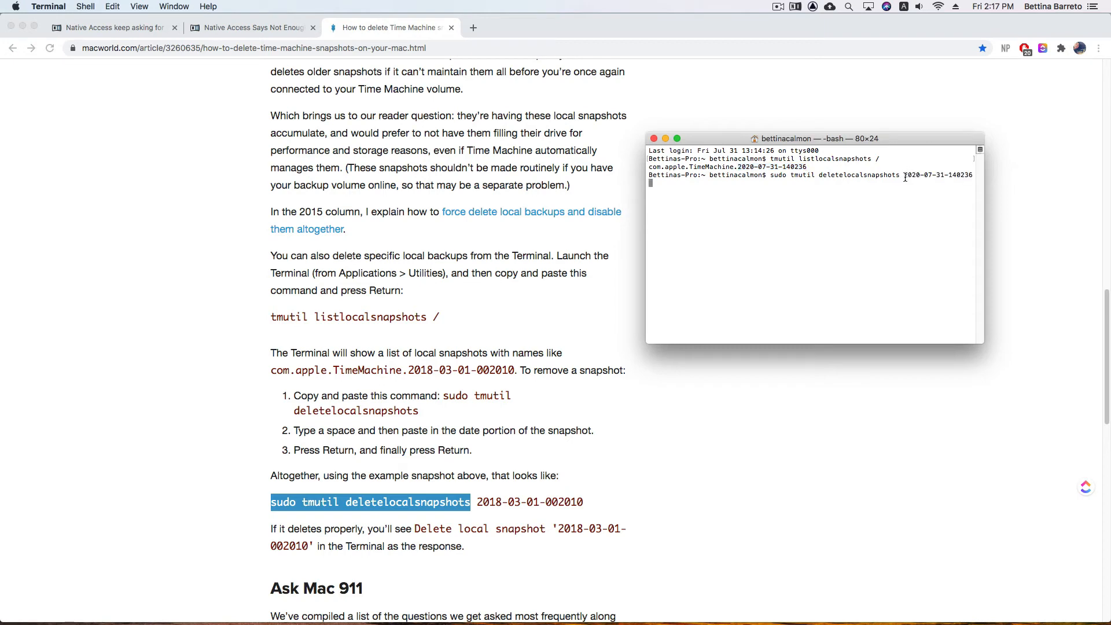
{"action": "key", "text": "Return"}
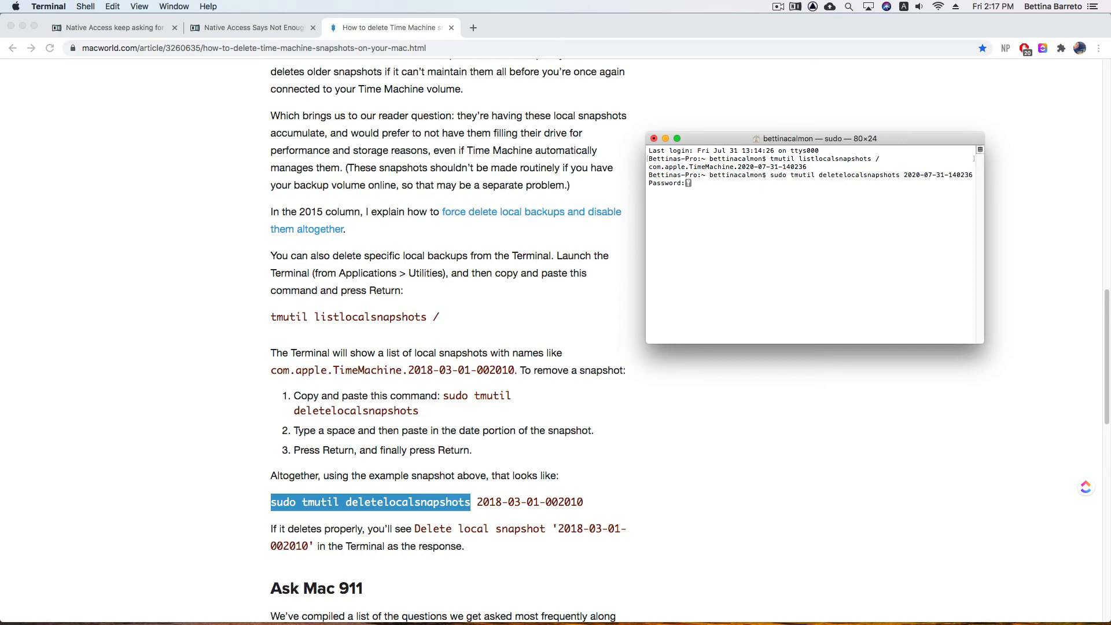
{"action": "key", "text": "Return"}
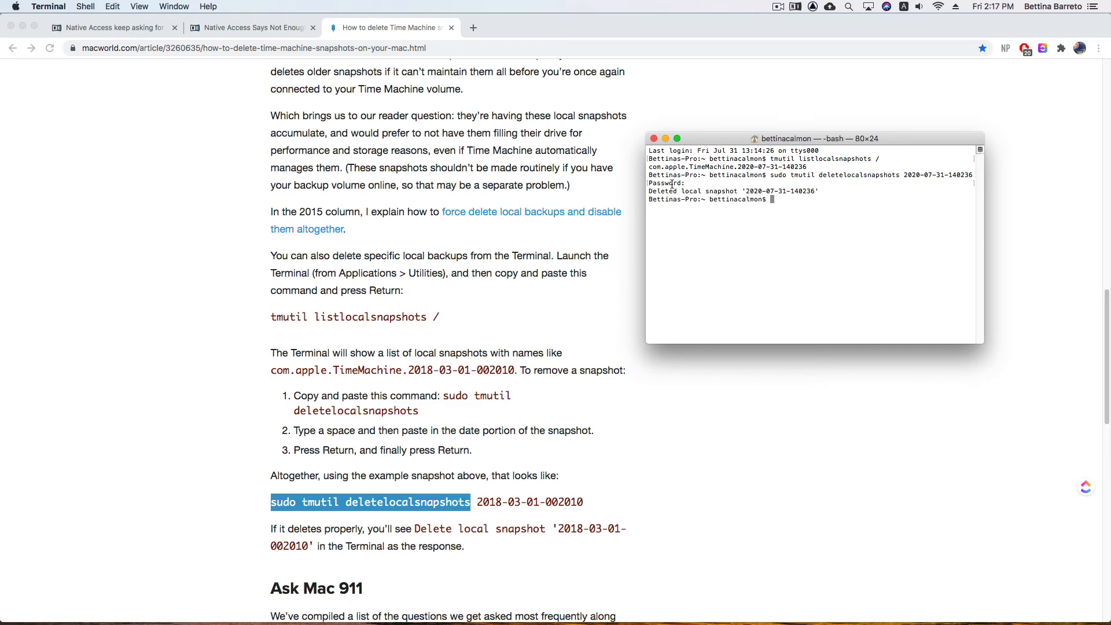